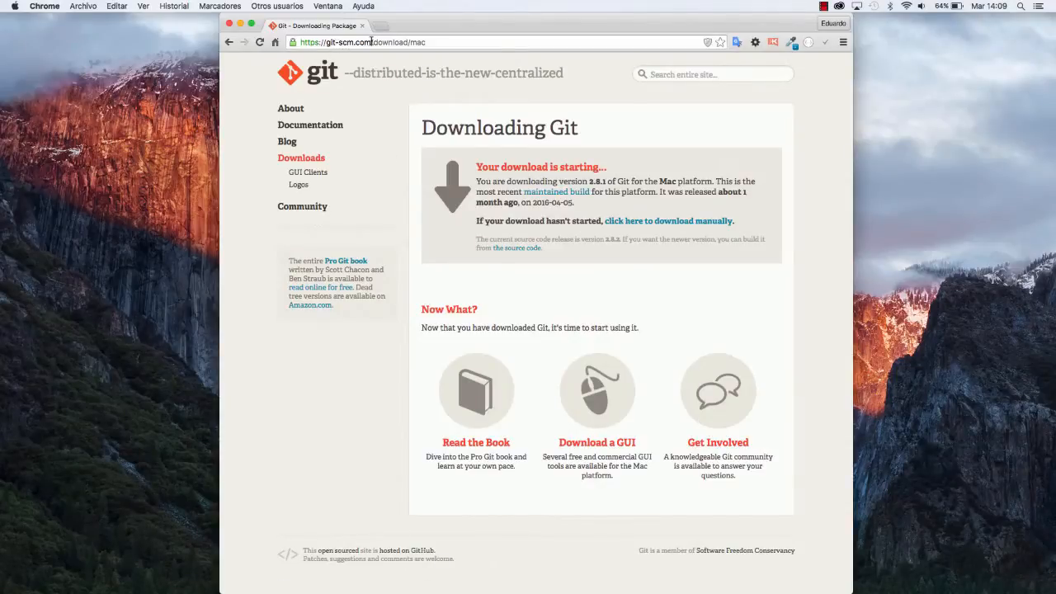
{"action": "mouse_move", "coordinate": [429, 56]}
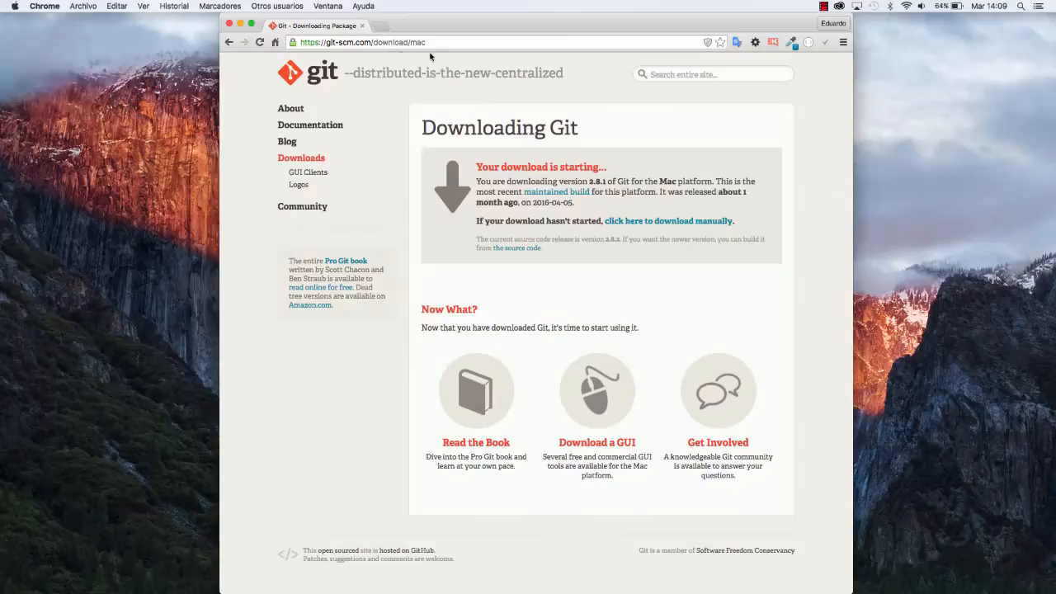
{"action": "mouse_move", "coordinate": [518, 213]}
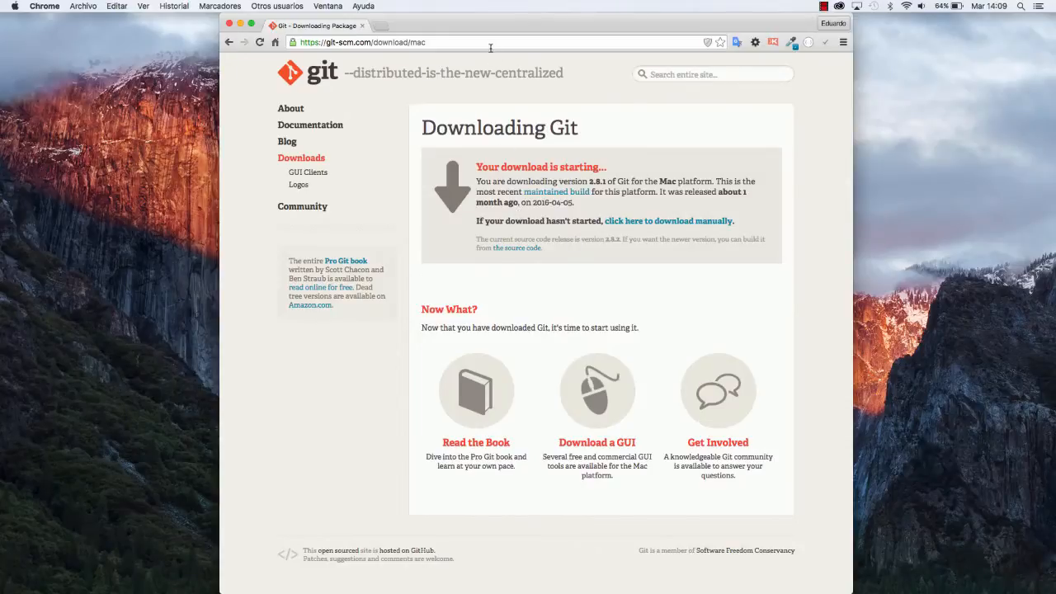
- Go to the alorosas.com Team Services account home in Chrome
{"action": "type", "text": "loro"}
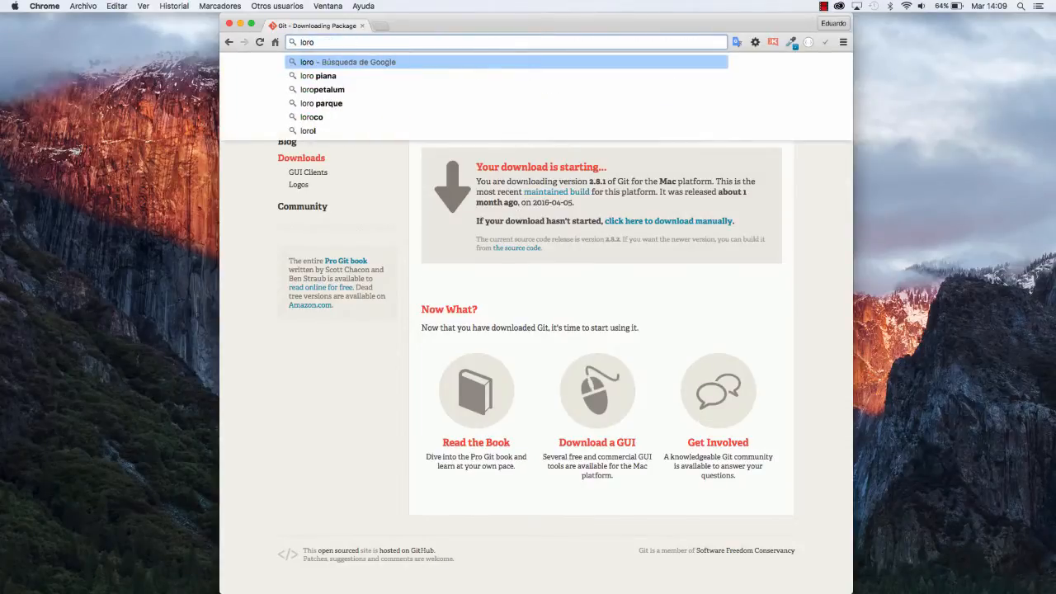
{"action": "type", "text": "alorosas.com"}
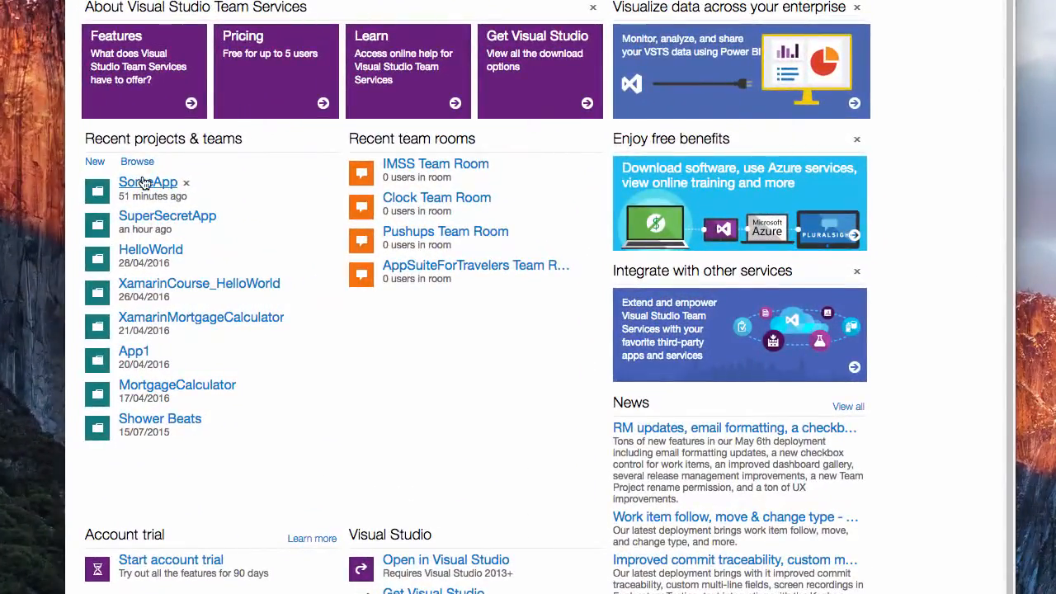
- Open SomeApp's code files and copy its clone URL
{"action": "left_click", "coordinate": [148, 182]}
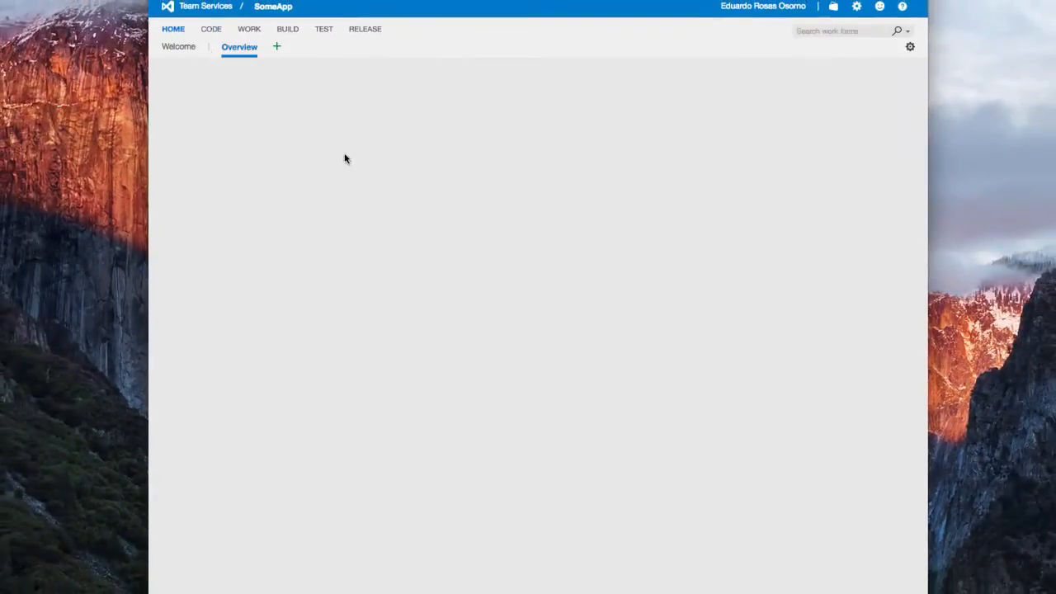
{"action": "left_click", "coordinate": [210, 29]}
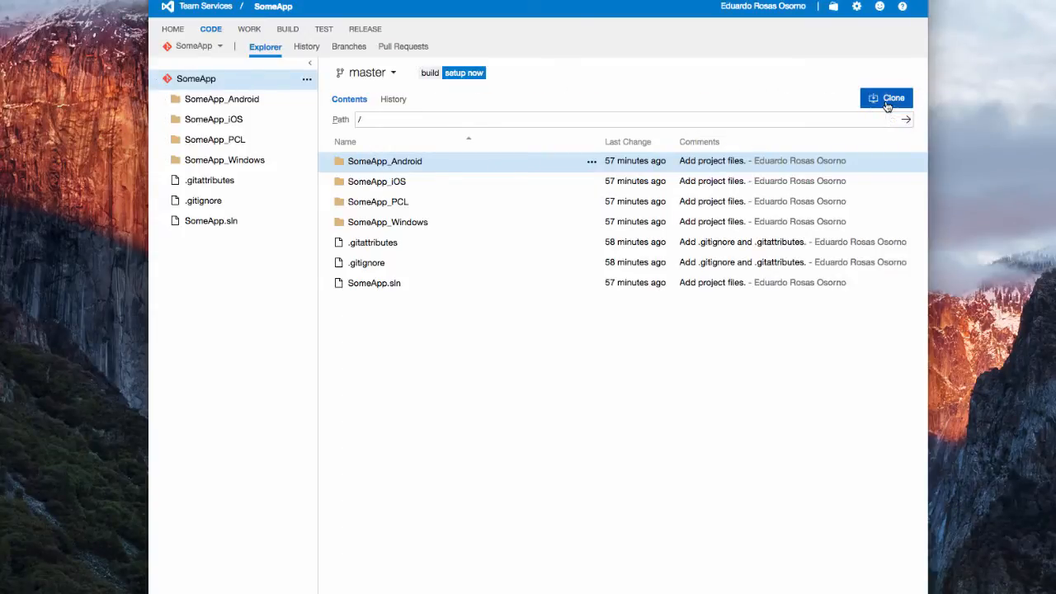
{"action": "left_click", "coordinate": [886, 98]}
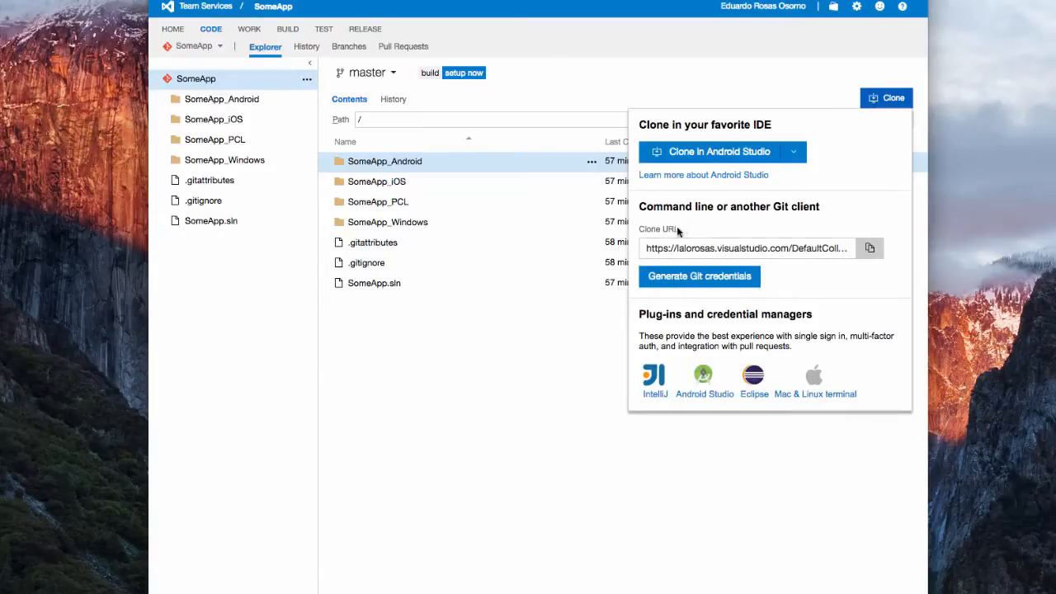
{"action": "left_click", "coordinate": [869, 248]}
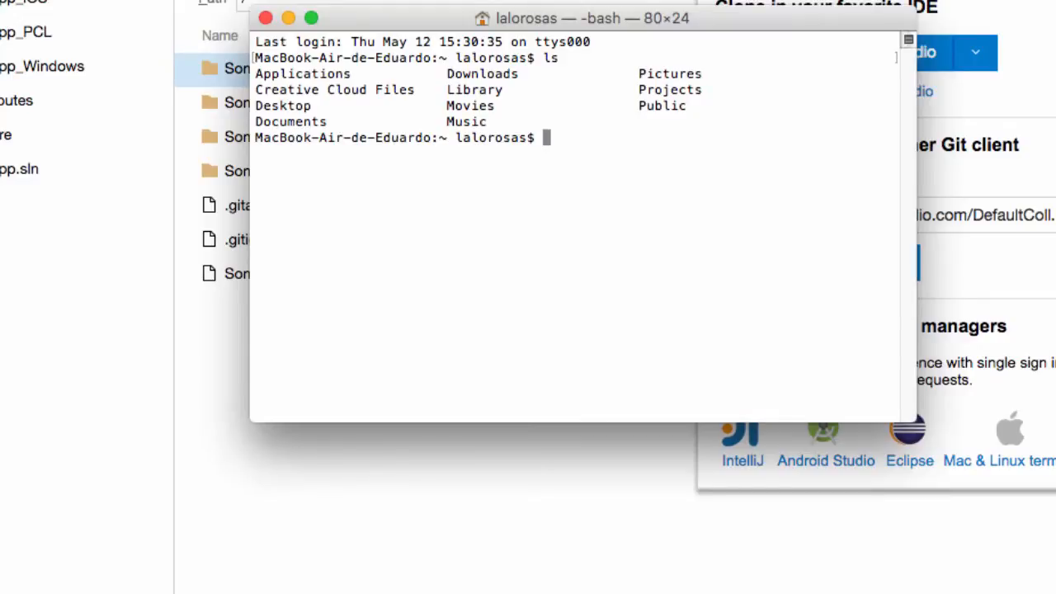
- Change into the Desktop folder and run git clone for SomeApp
{"action": "type", "text": "cd Ed"}
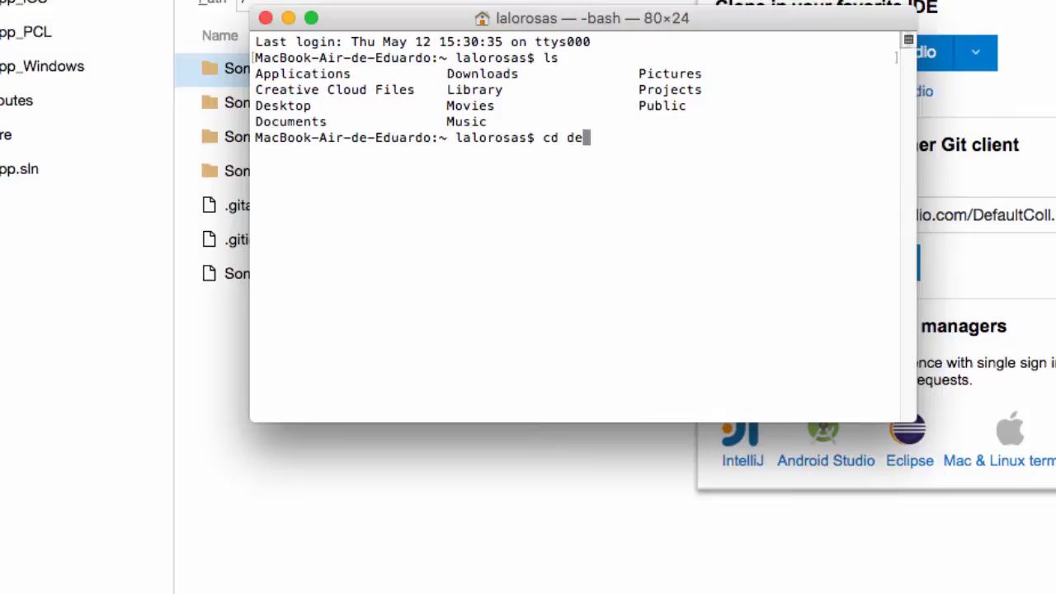
{"action": "type", "text": "De"}
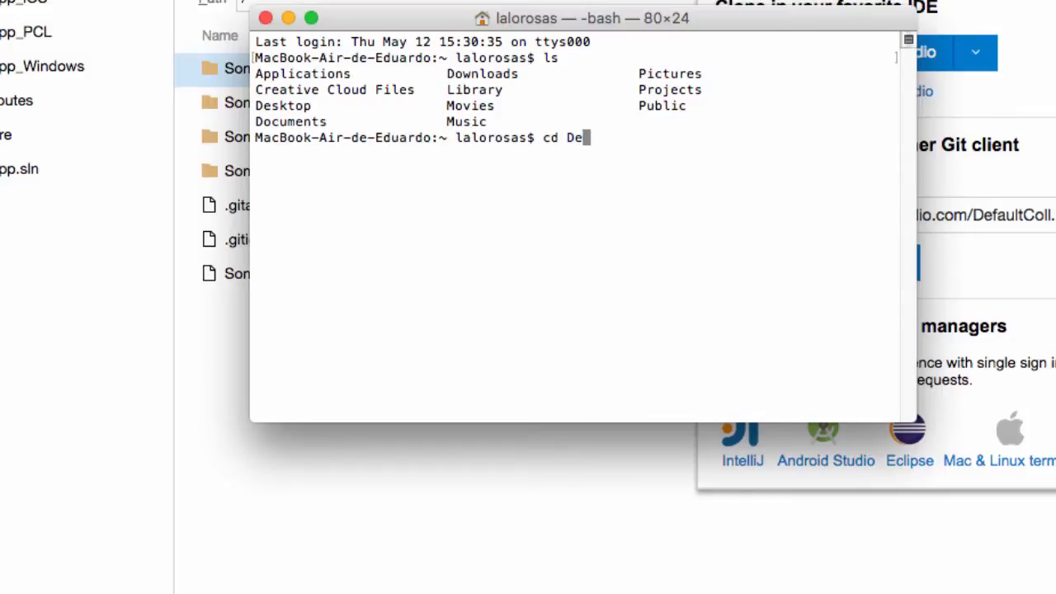
{"action": "key", "text": "Return"}
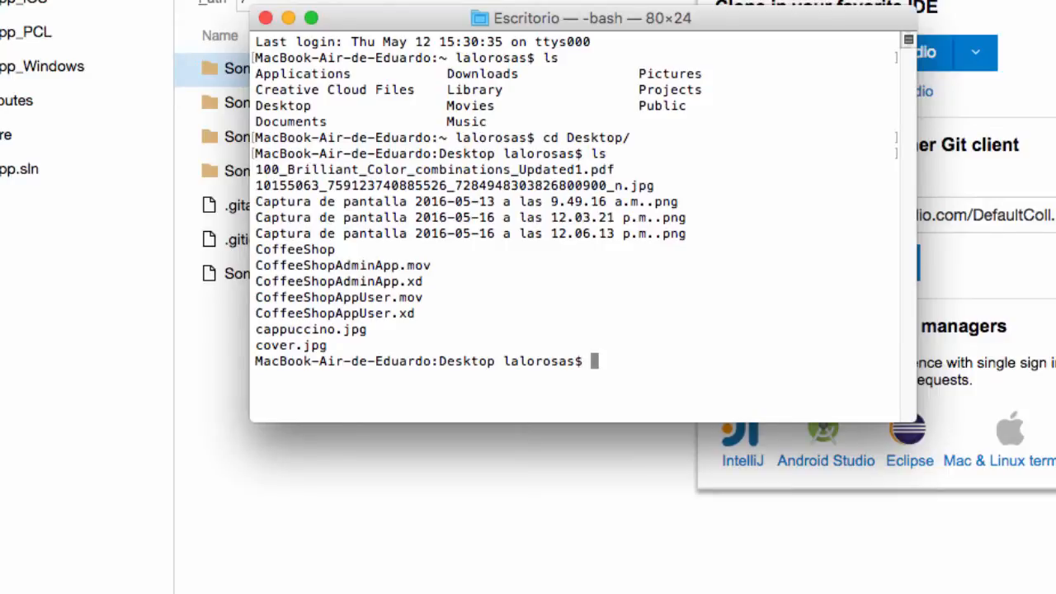
{"action": "type", "text": "gi"}
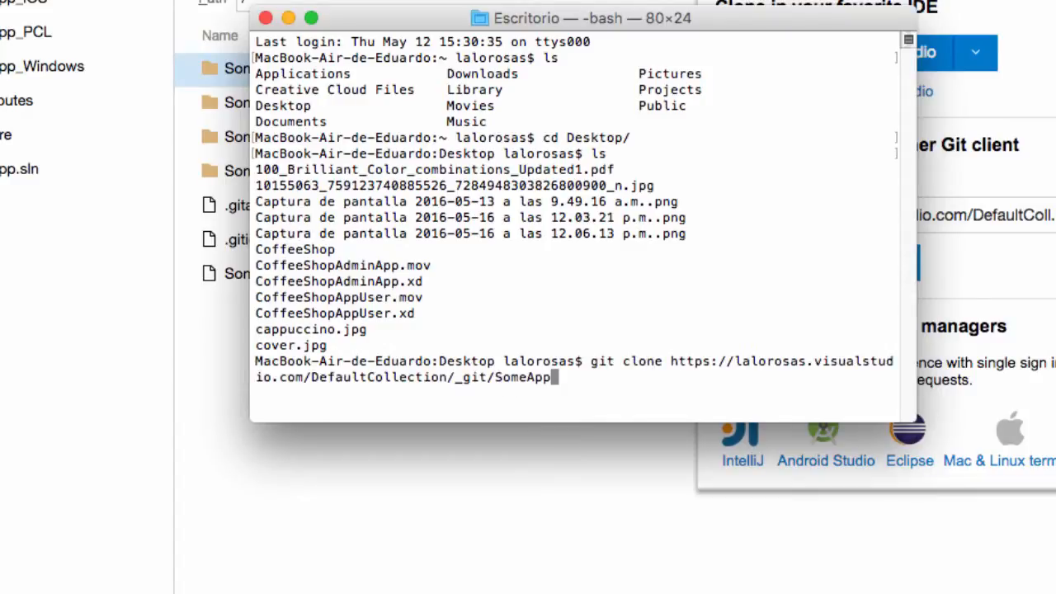
{"action": "key", "text": "Return"}
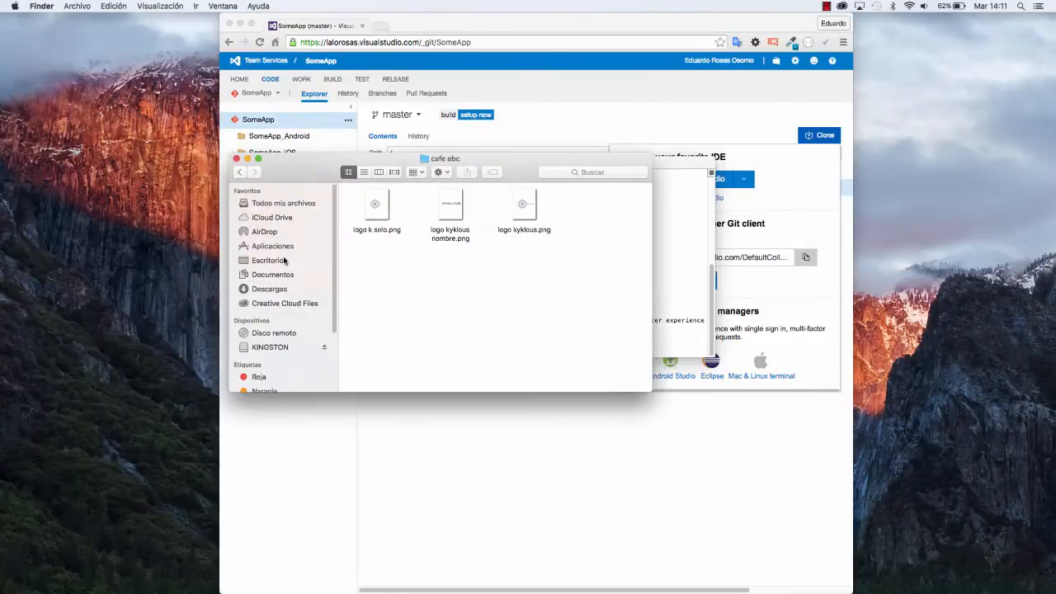
- Open the cloned SomeApp folder from the Desktop in Finder
{"action": "left_click", "coordinate": [267, 260]}
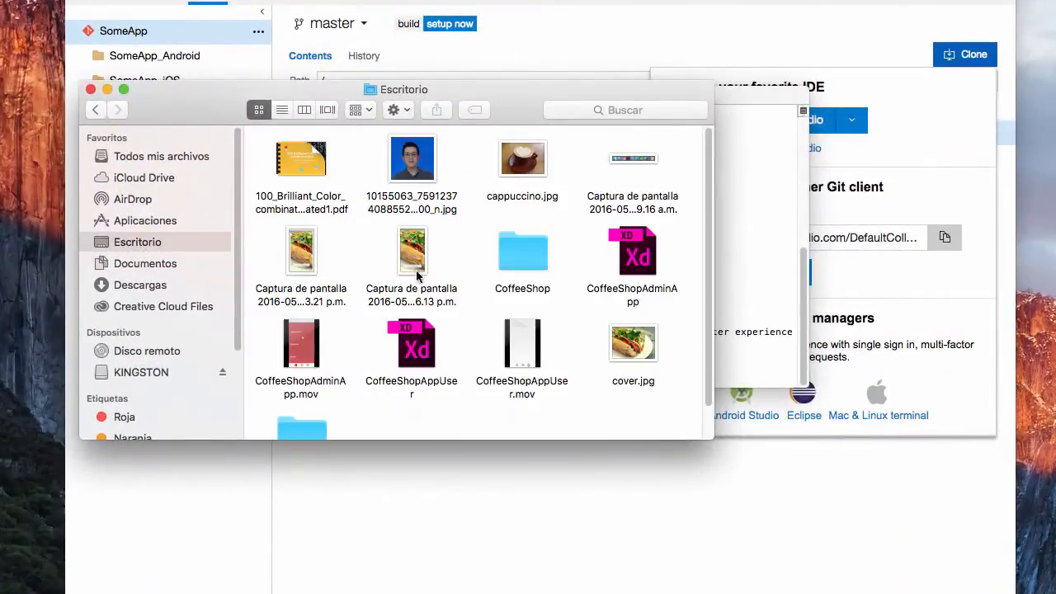
{"action": "scroll", "scroll_direction": "down", "scroll_amount": 3}
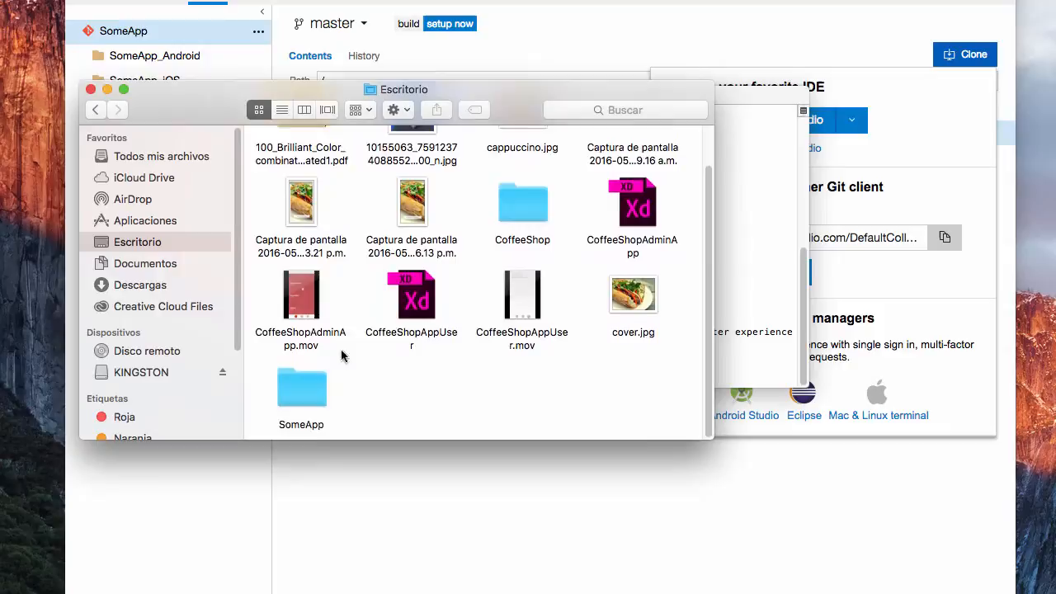
{"action": "double_click", "coordinate": [301, 388]}
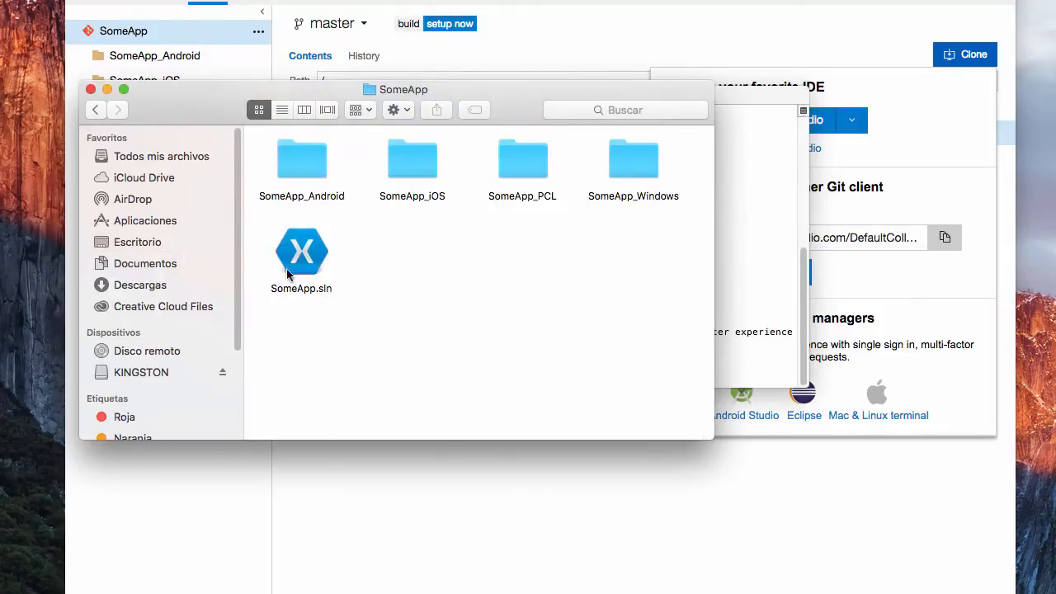
{"action": "mouse_move", "coordinate": [345, 353]}
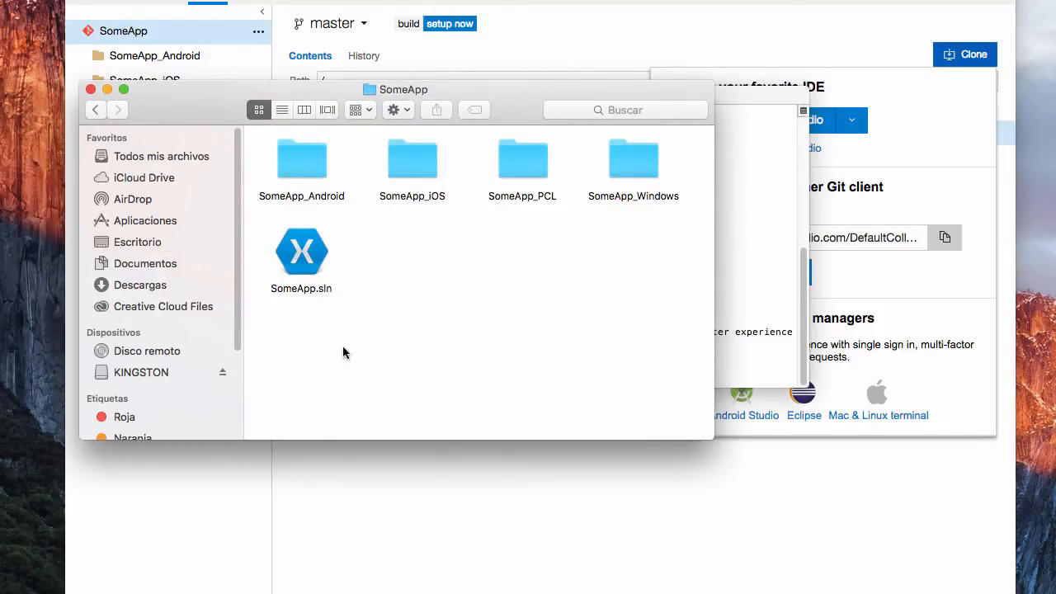
{"action": "mouse_move", "coordinate": [357, 312]}
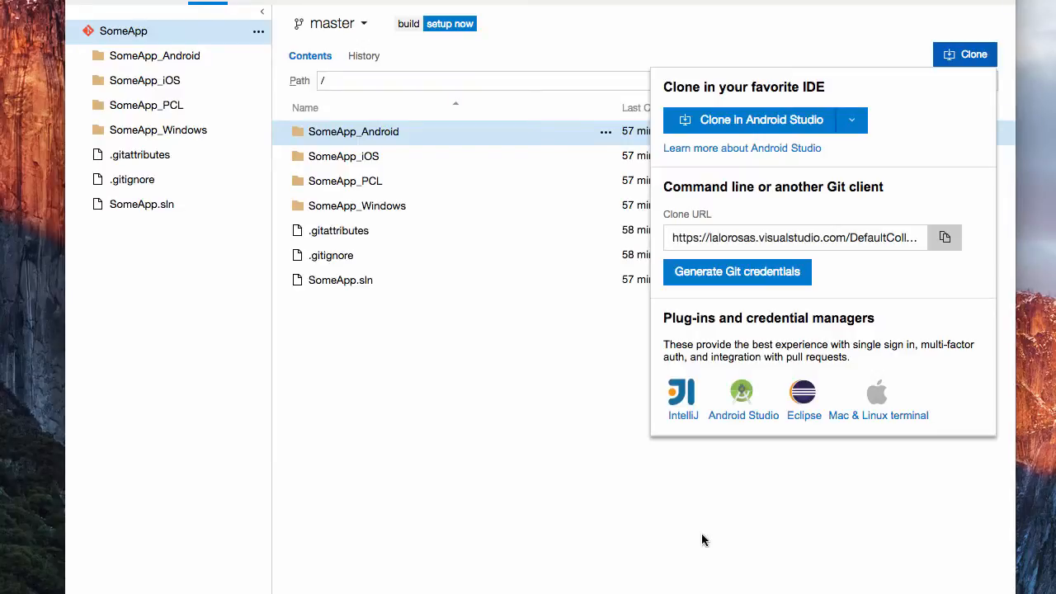
{"action": "mouse_move", "coordinate": [822, 37]}
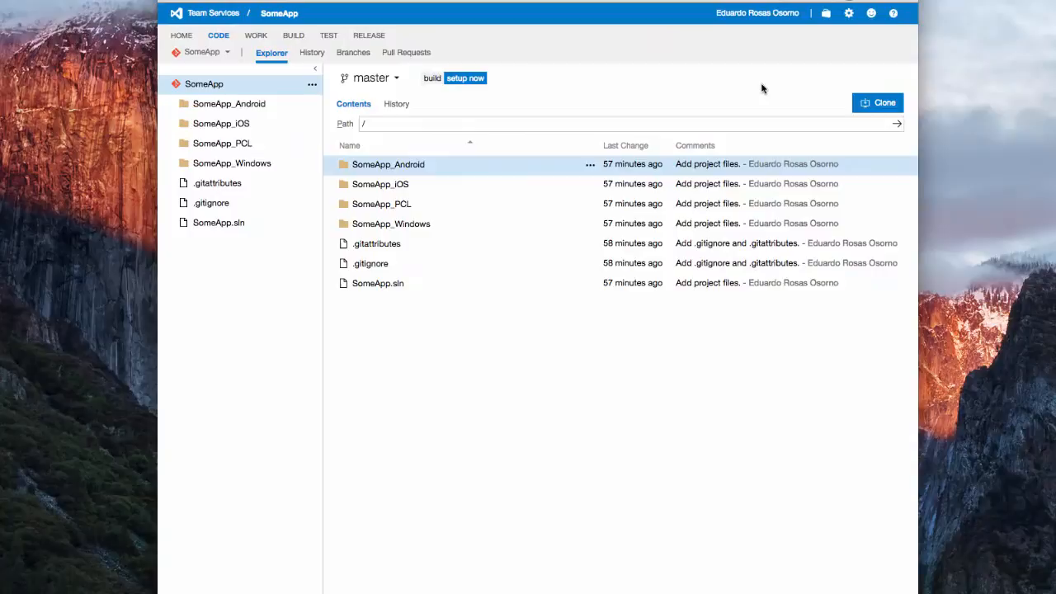
{"action": "mouse_move", "coordinate": [848, 13]}
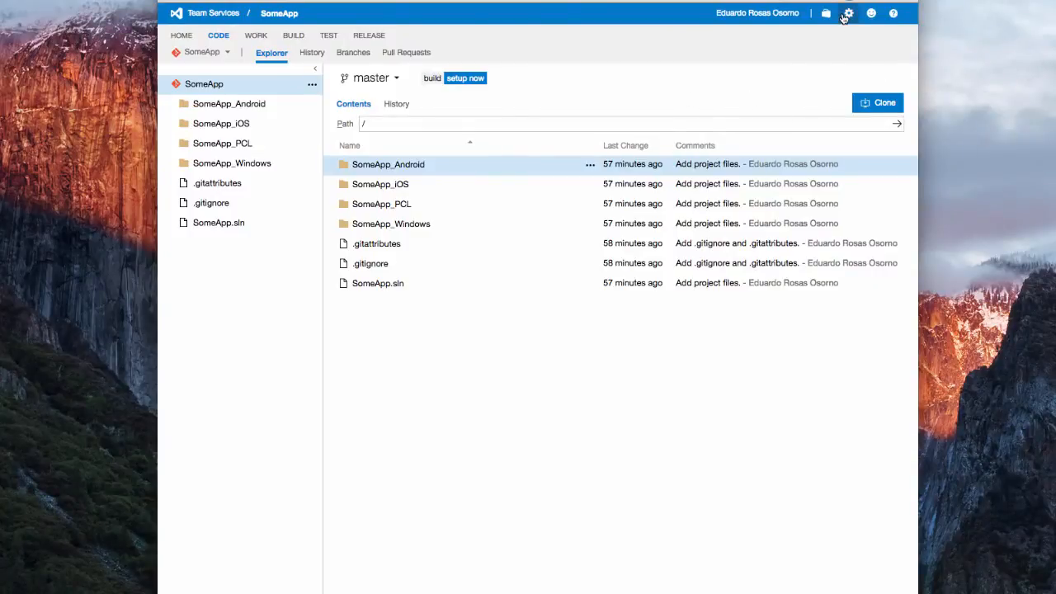
- View the secondary user name and password under Security > Alternate authentication credentials
{"action": "left_click", "coordinate": [848, 13]}
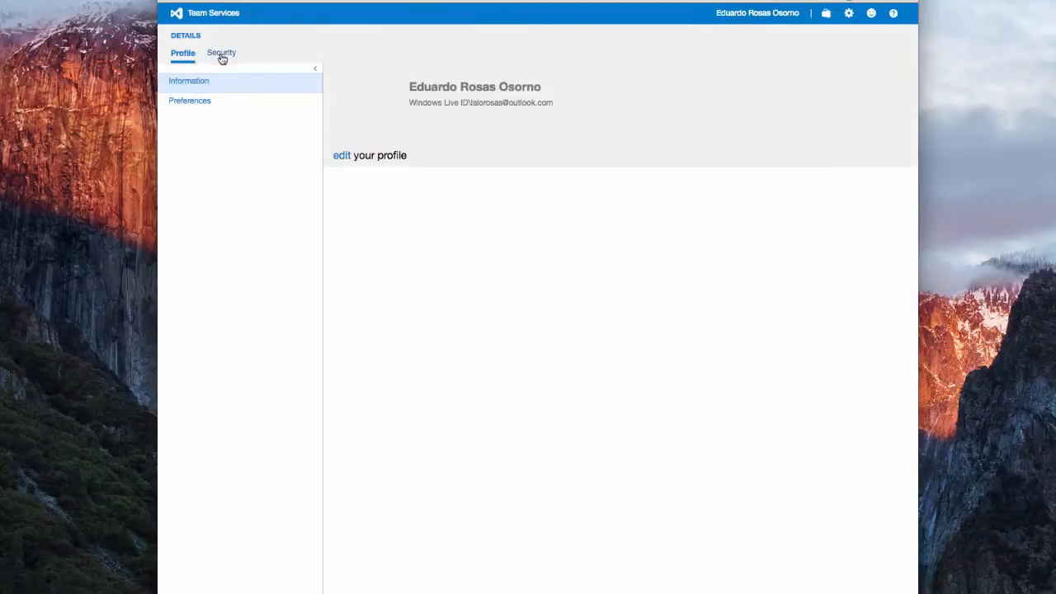
{"action": "left_click", "coordinate": [220, 53]}
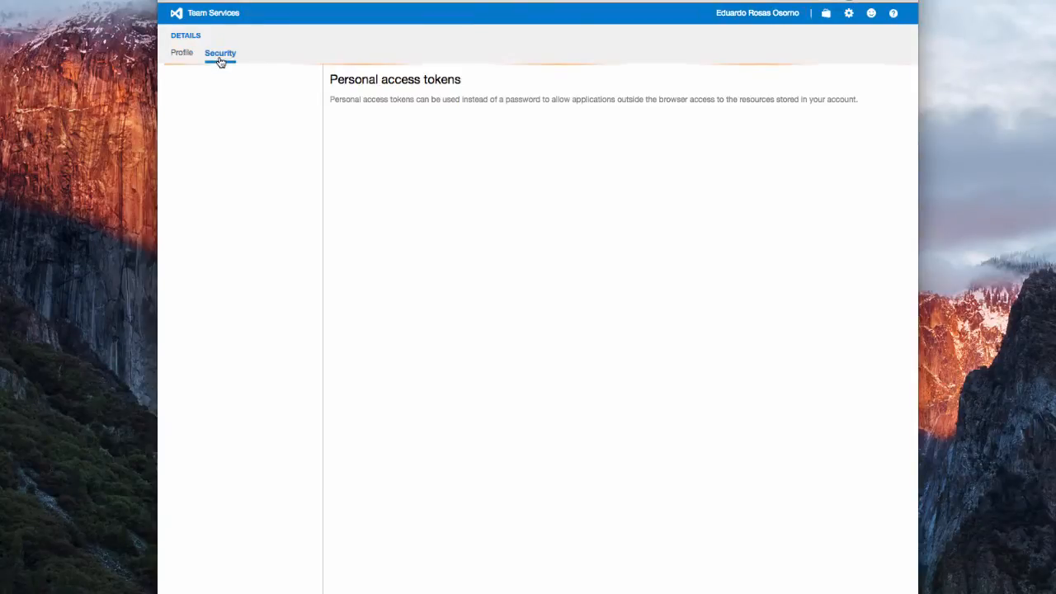
{"action": "left_click", "coordinate": [221, 53]}
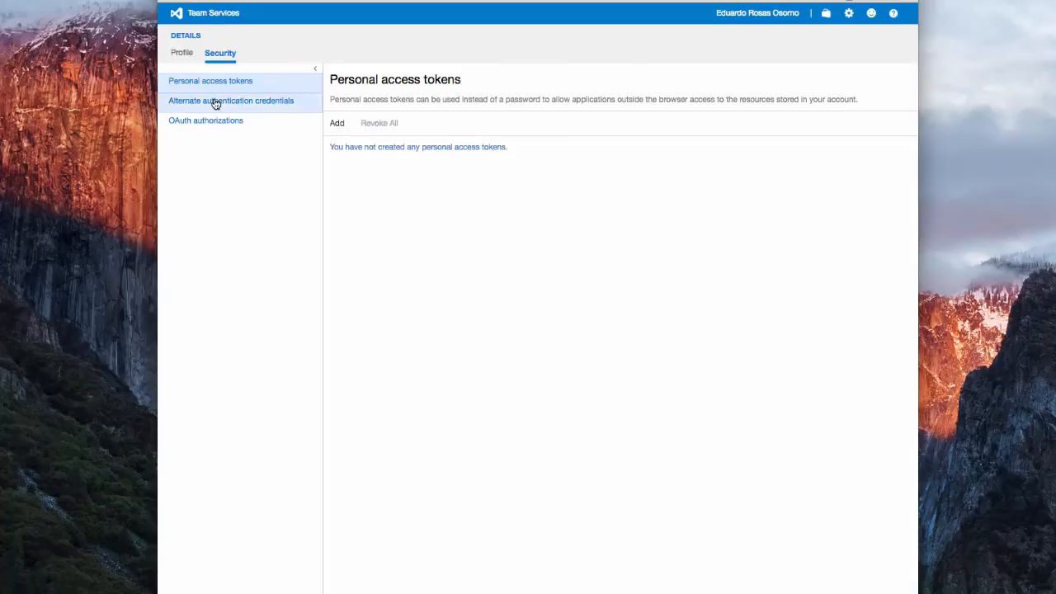
{"action": "left_click", "coordinate": [231, 101]}
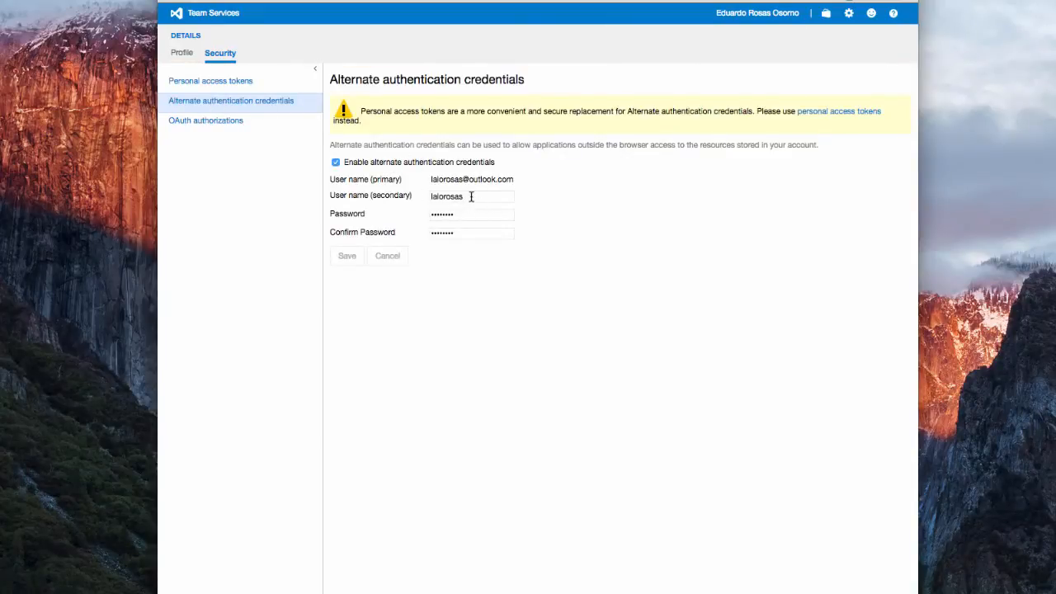
{"action": "double_click", "coordinate": [446, 197]}
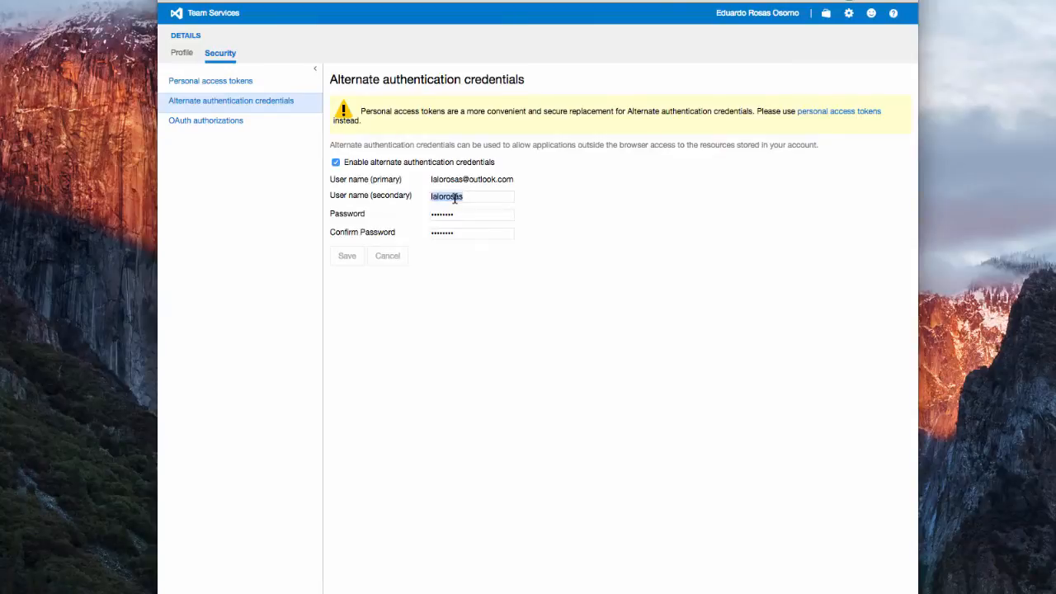
{"action": "left_click", "coordinate": [471, 215]}
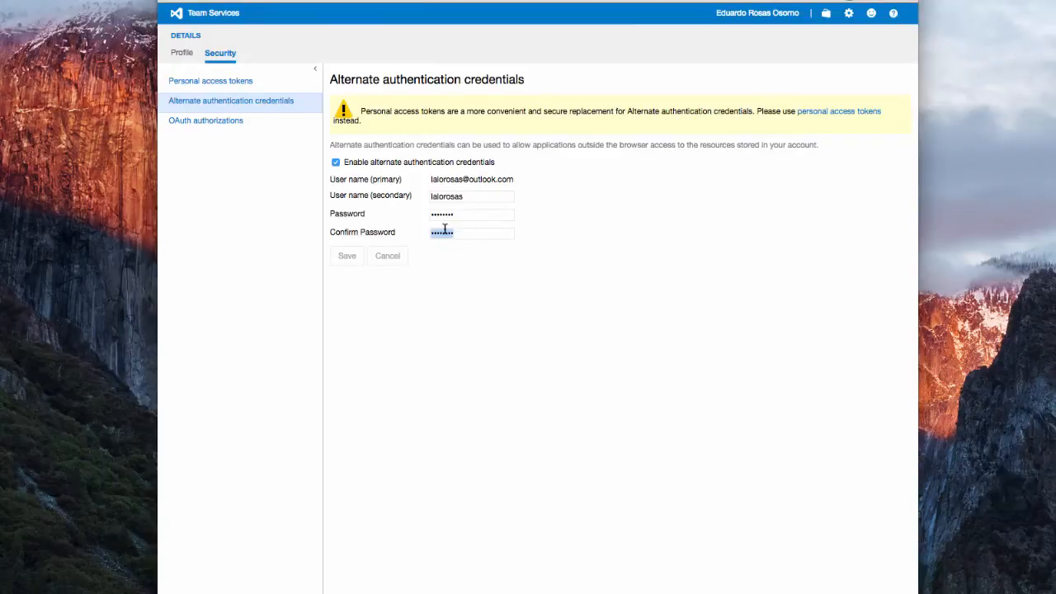
{"action": "mouse_move", "coordinate": [473, 253]}
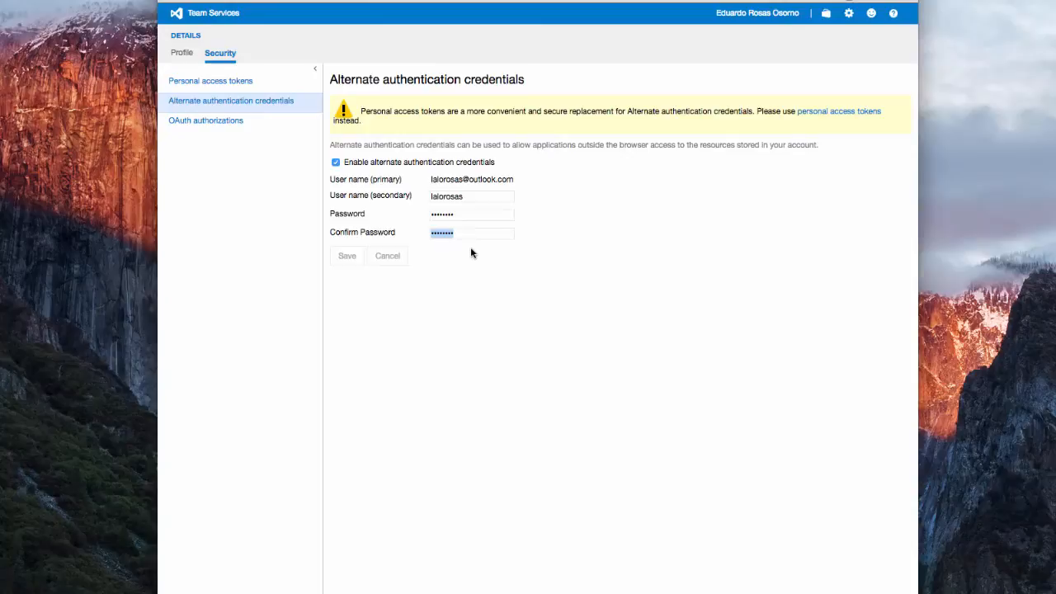
{"action": "mouse_move", "coordinate": [331, 586]}
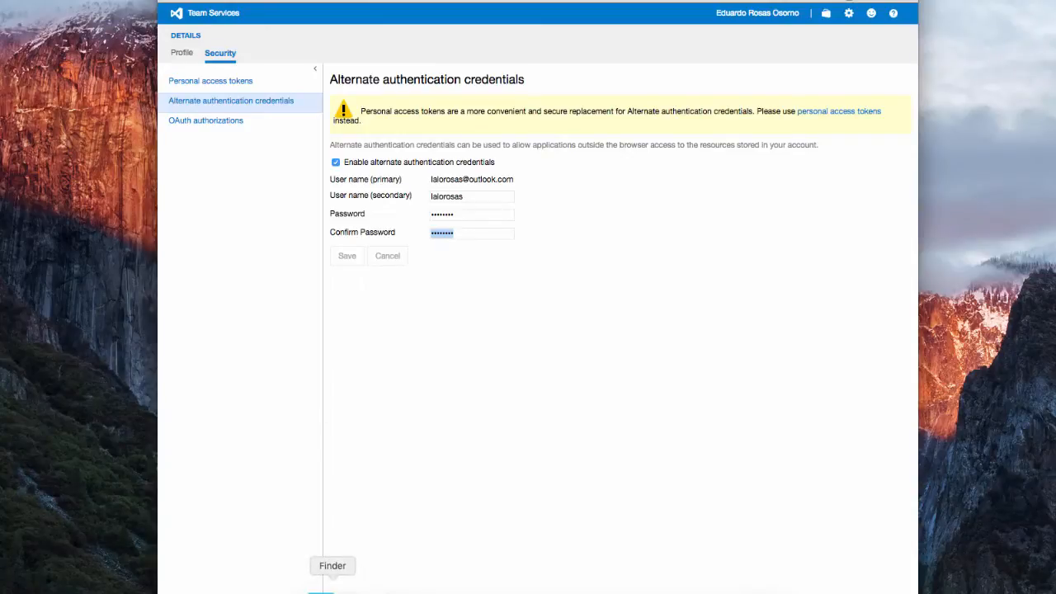
- Bring the Finder window with the cloned SomeApp folder to the front
{"action": "left_click", "coordinate": [331, 565]}
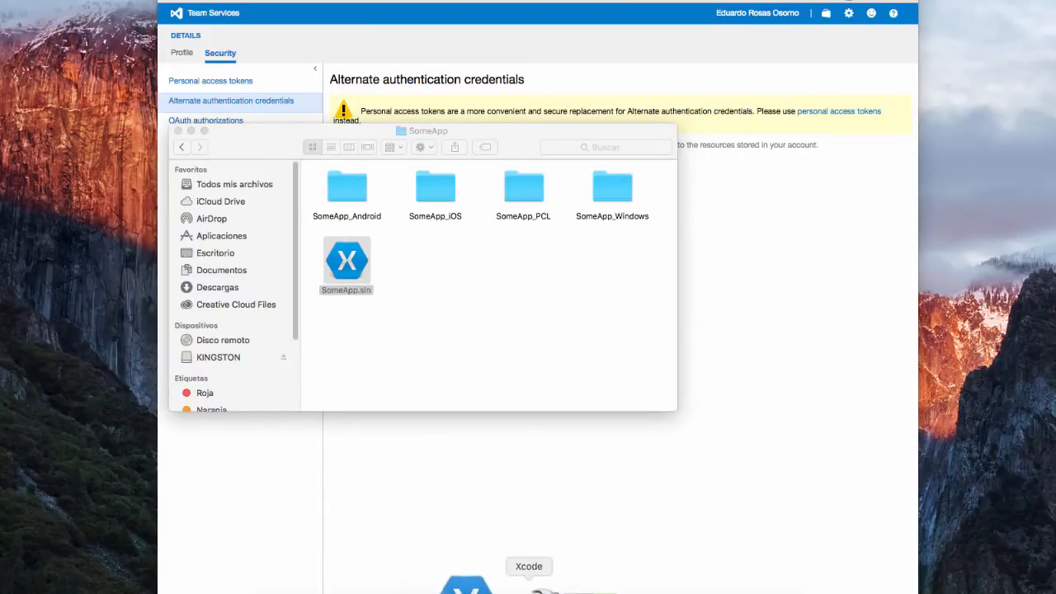
{"action": "mouse_move", "coordinate": [479, 581]}
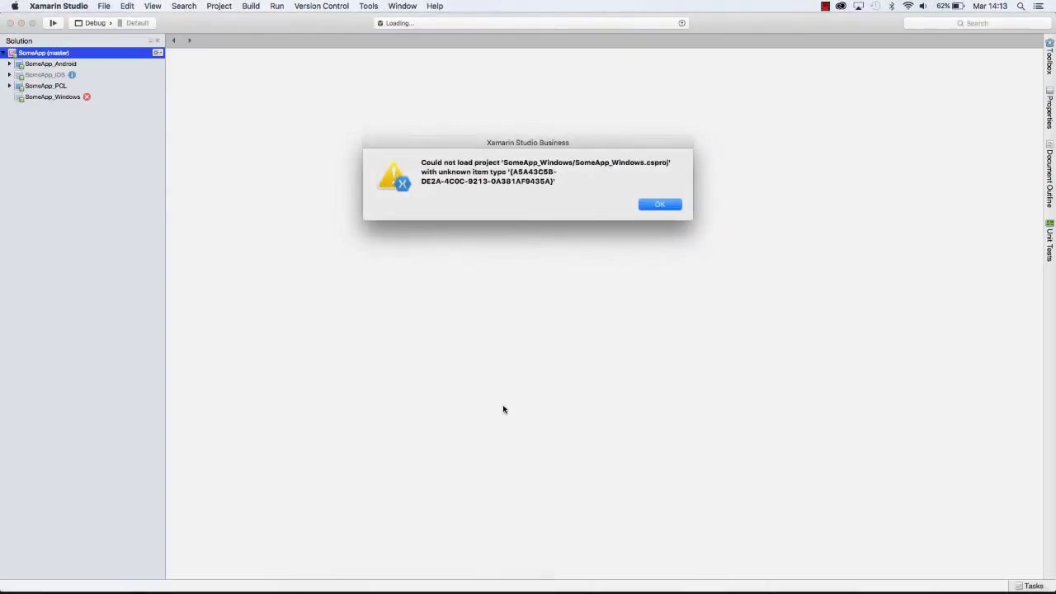
{"action": "mouse_move", "coordinate": [659, 203]}
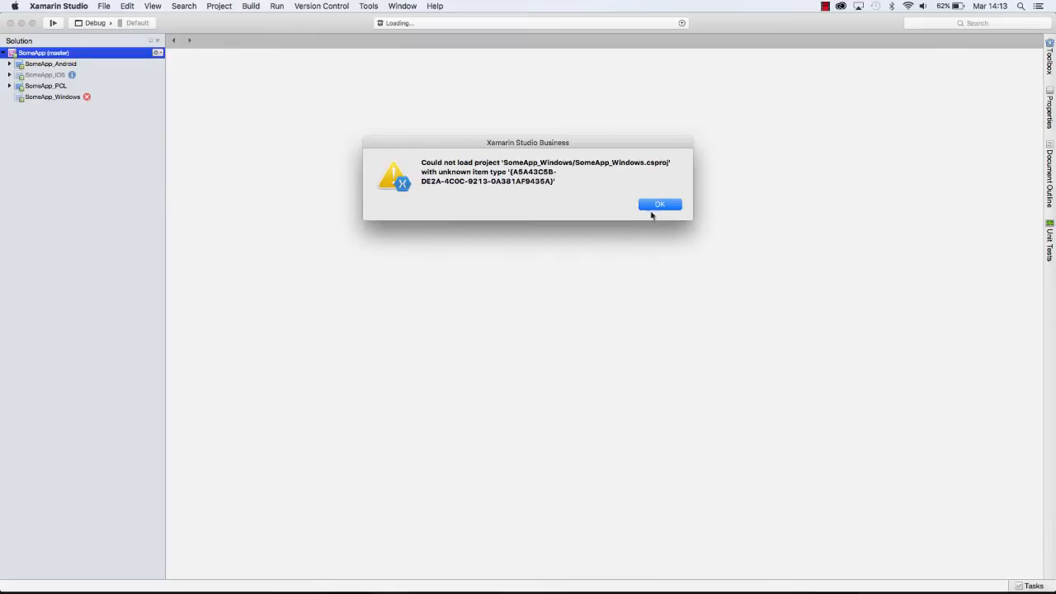
- Dismiss the load error and open MainActivity.cs from SomeApp_Android
{"action": "left_click", "coordinate": [660, 204]}
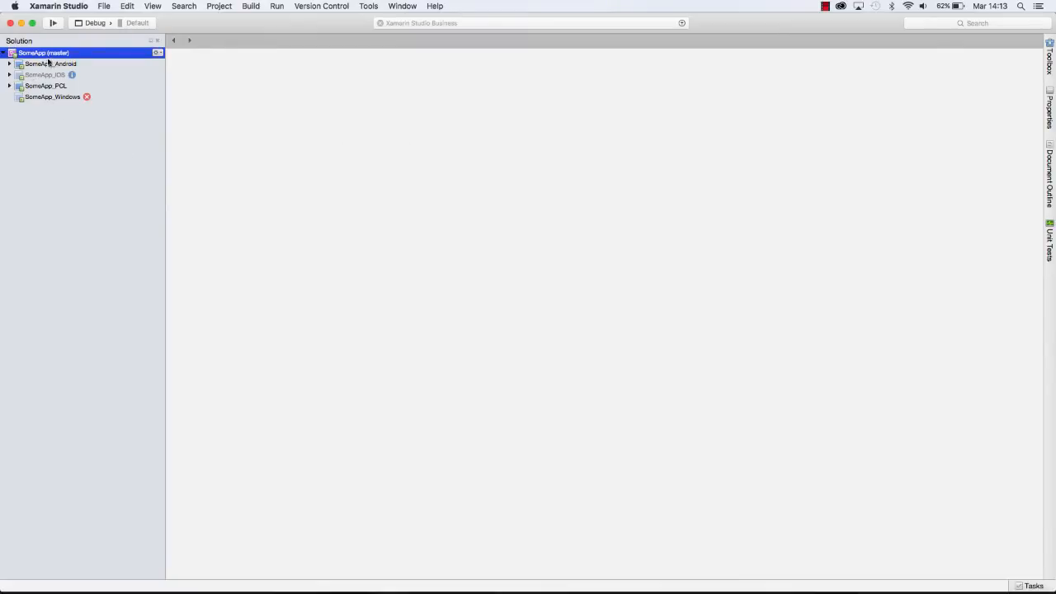
{"action": "left_click", "coordinate": [9, 64]}
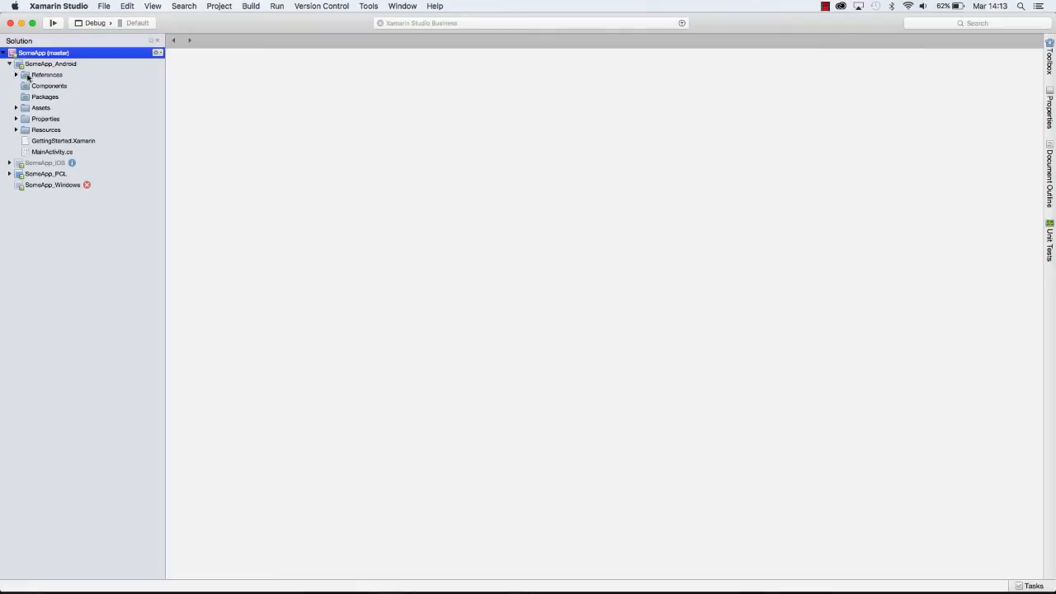
{"action": "left_click", "coordinate": [52, 152]}
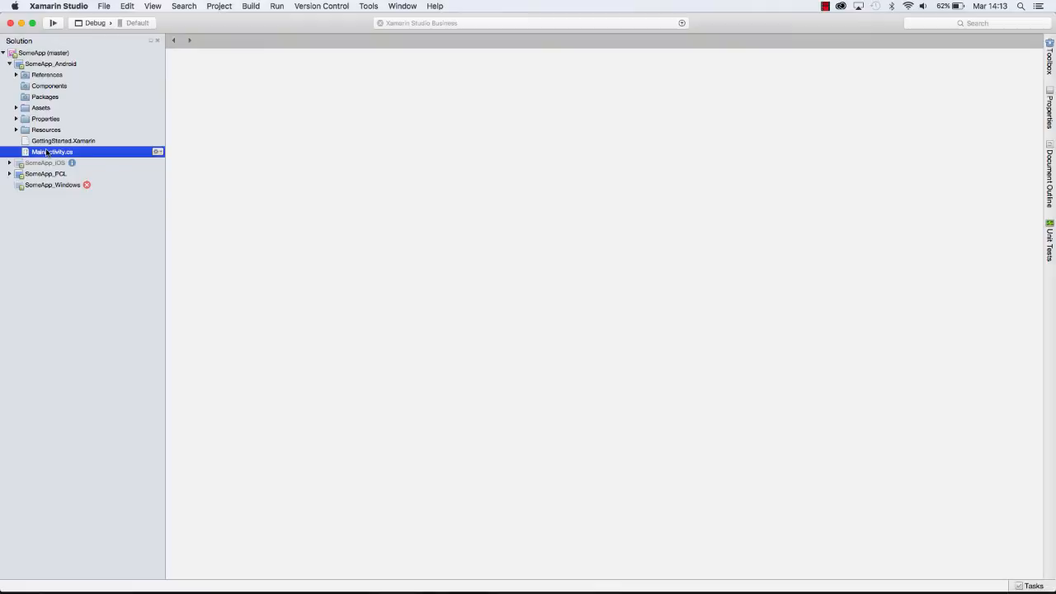
{"action": "double_click", "coordinate": [52, 152]}
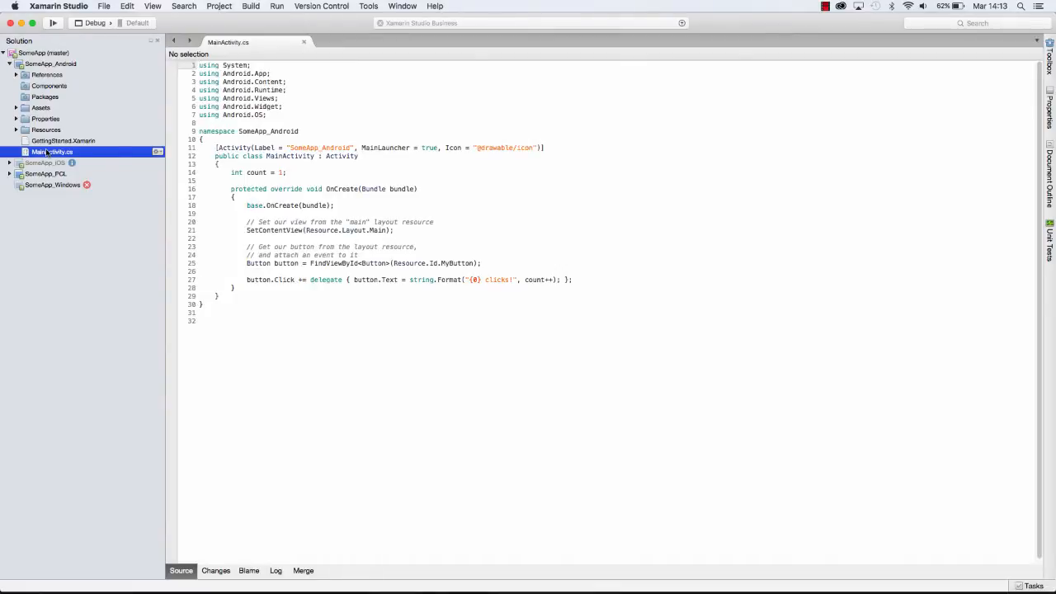